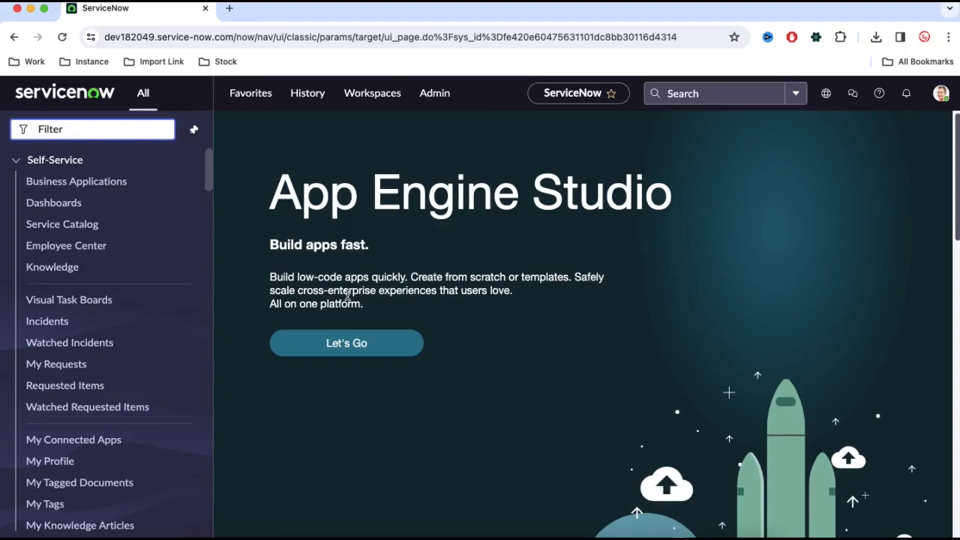
{"action": "mouse_move", "coordinate": [76, 181]}
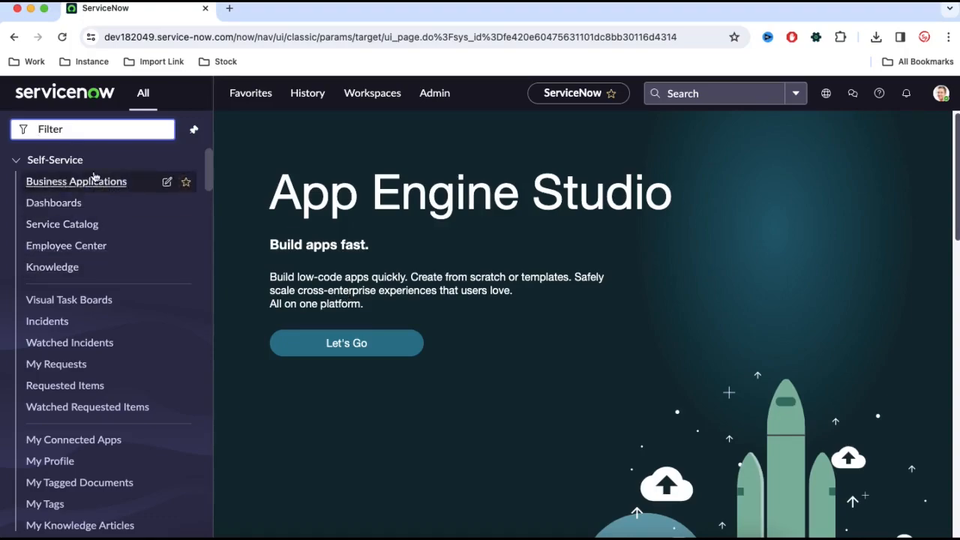
Step: Filter the ServiceNow navigator for 'flow de' to surface Flow Designer
{"action": "type", "text": "flo"}
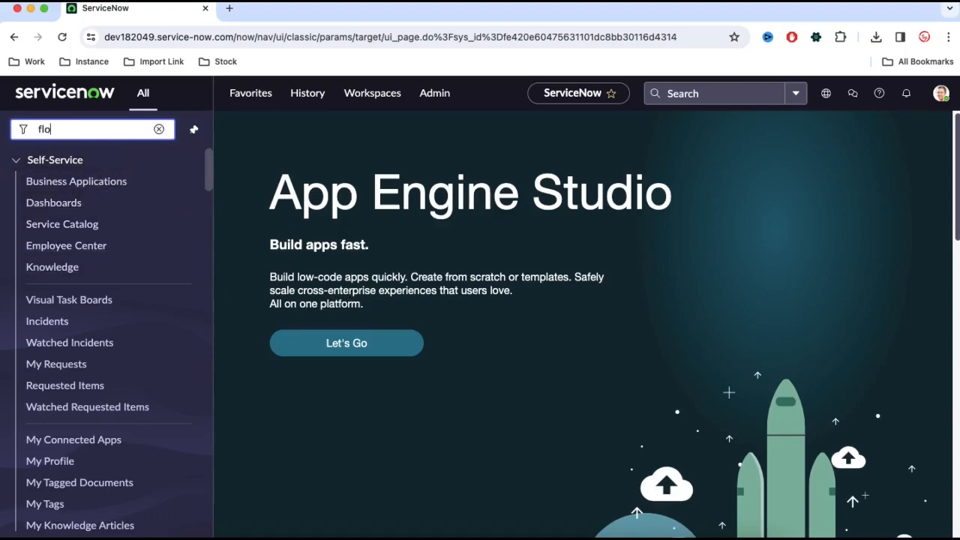
{"action": "type", "text": "w de"}
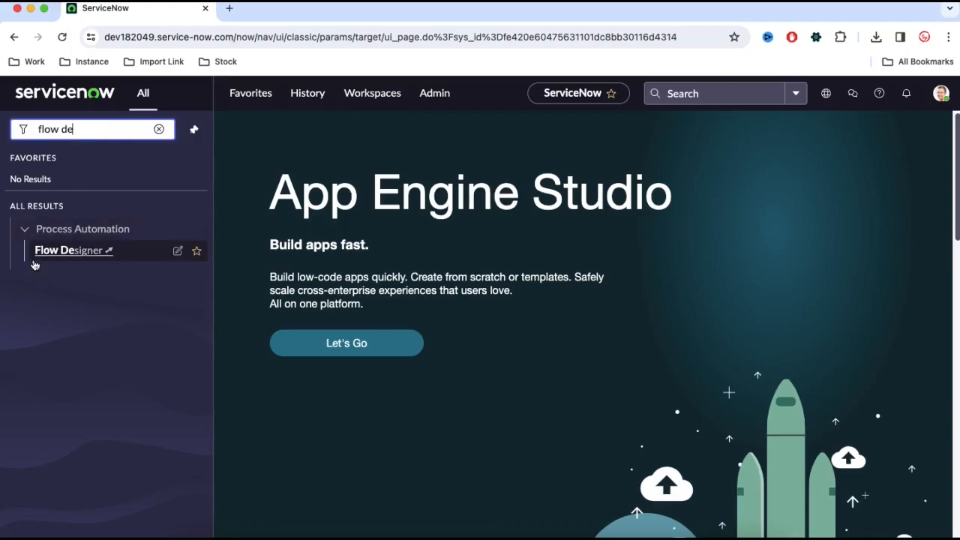
{"action": "mouse_move", "coordinate": [71, 256]}
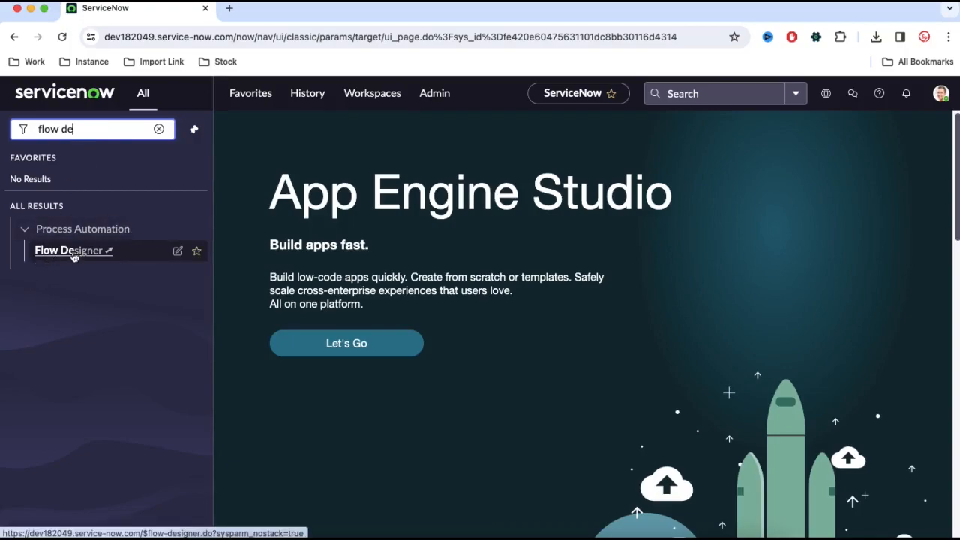
{"action": "mouse_move", "coordinate": [75, 229]}
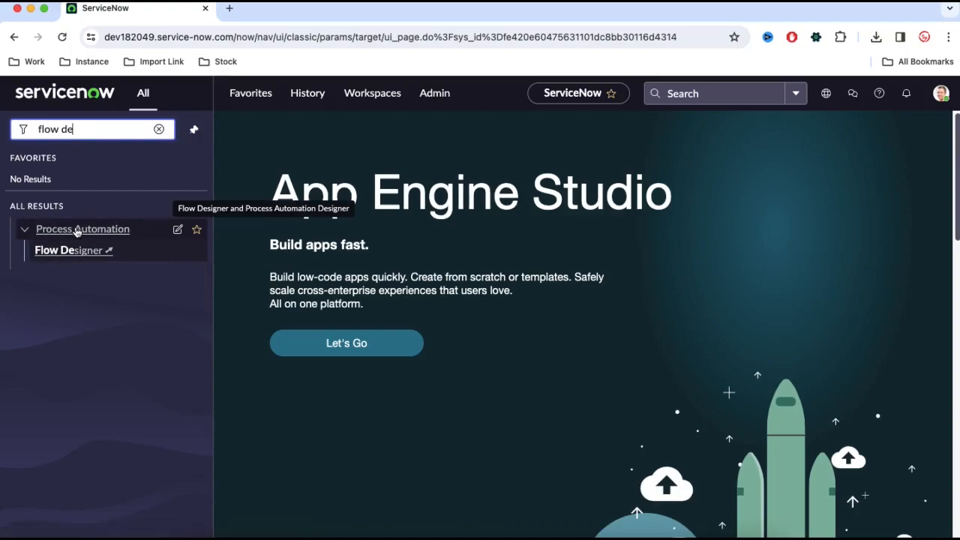
{"action": "mouse_move", "coordinate": [96, 134]}
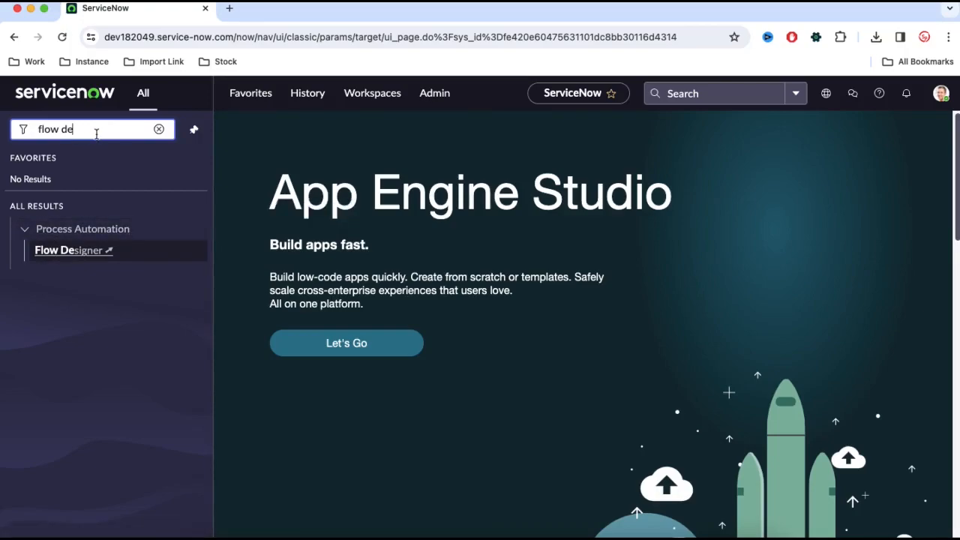
{"action": "mouse_move", "coordinate": [74, 250]}
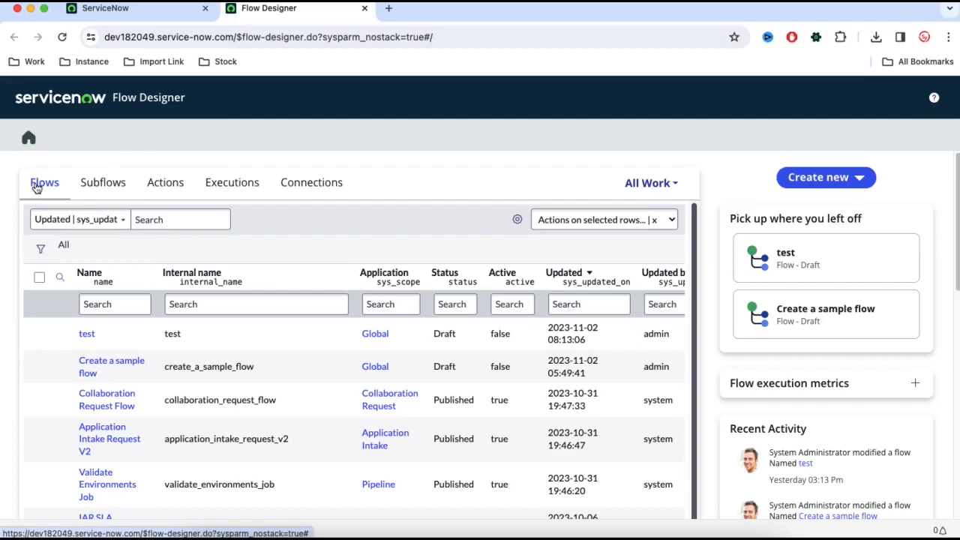
{"action": "left_click", "coordinate": [102, 183]}
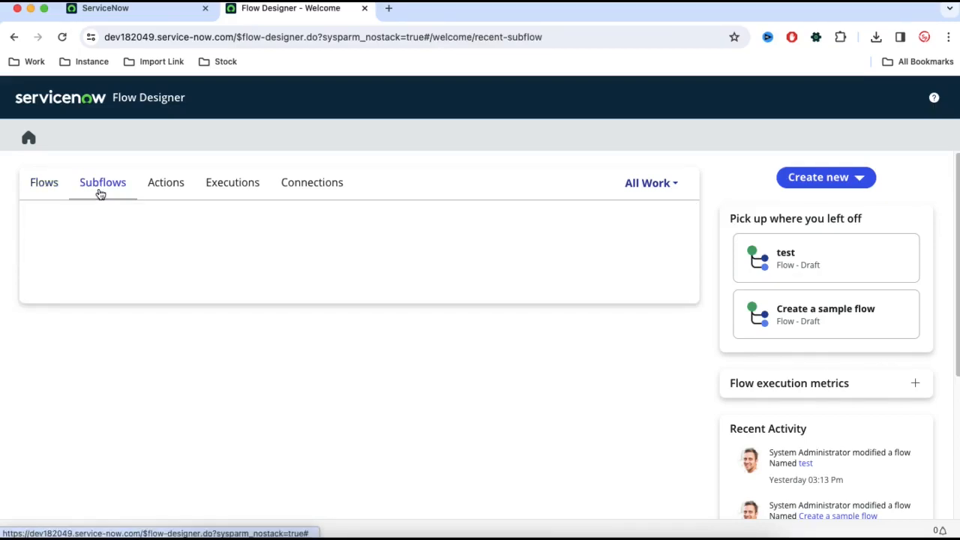
{"action": "left_click", "coordinate": [166, 182]}
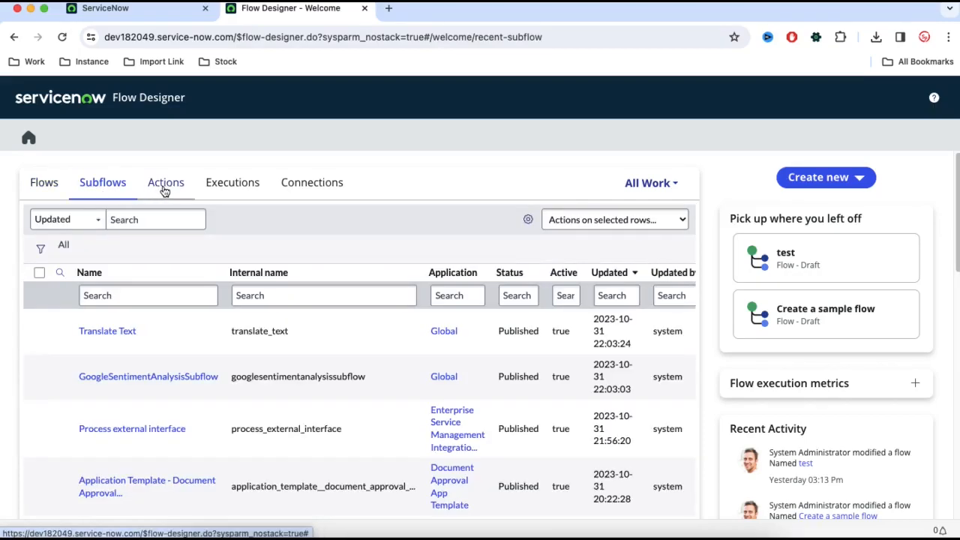
{"action": "left_click", "coordinate": [165, 183]}
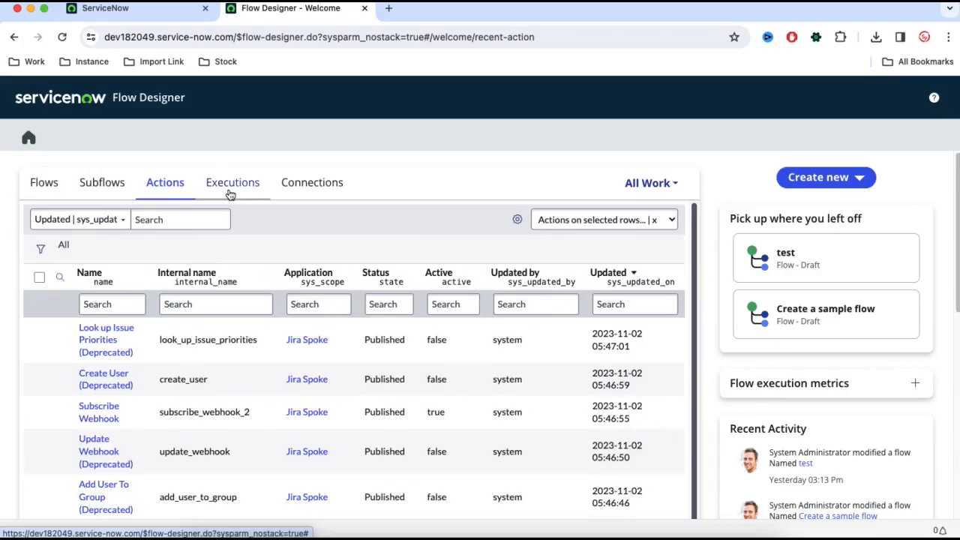
{"action": "left_click", "coordinate": [232, 182]}
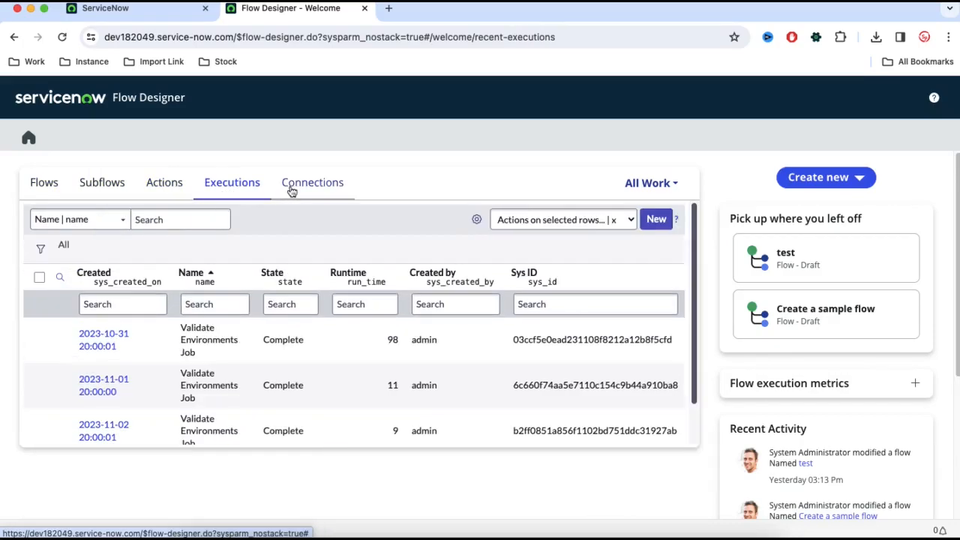
{"action": "left_click", "coordinate": [311, 182]}
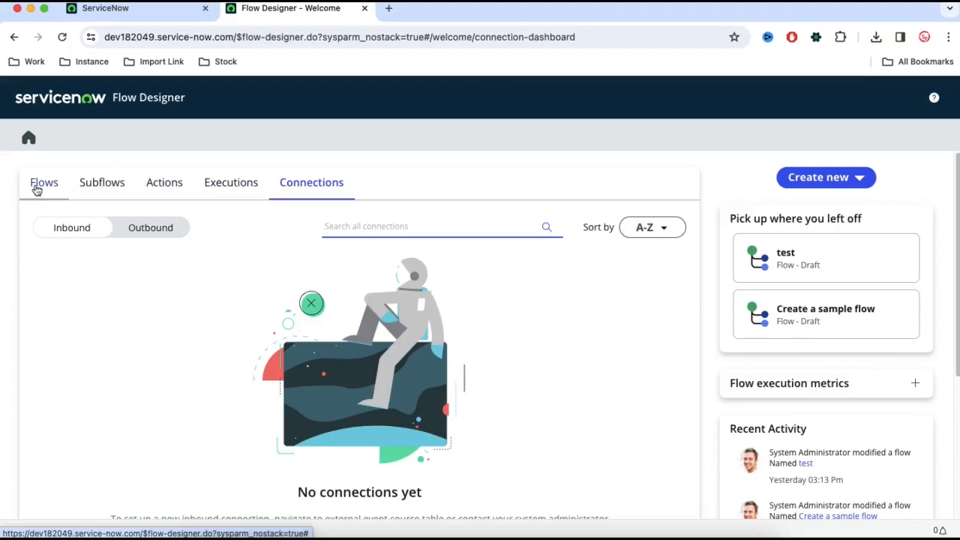
{"action": "left_click", "coordinate": [44, 183]}
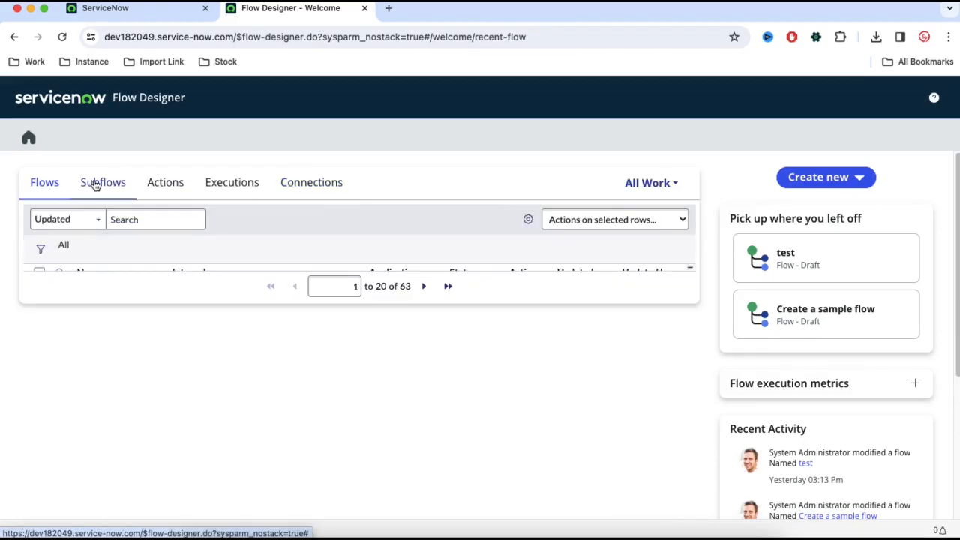
{"action": "left_click", "coordinate": [165, 183]}
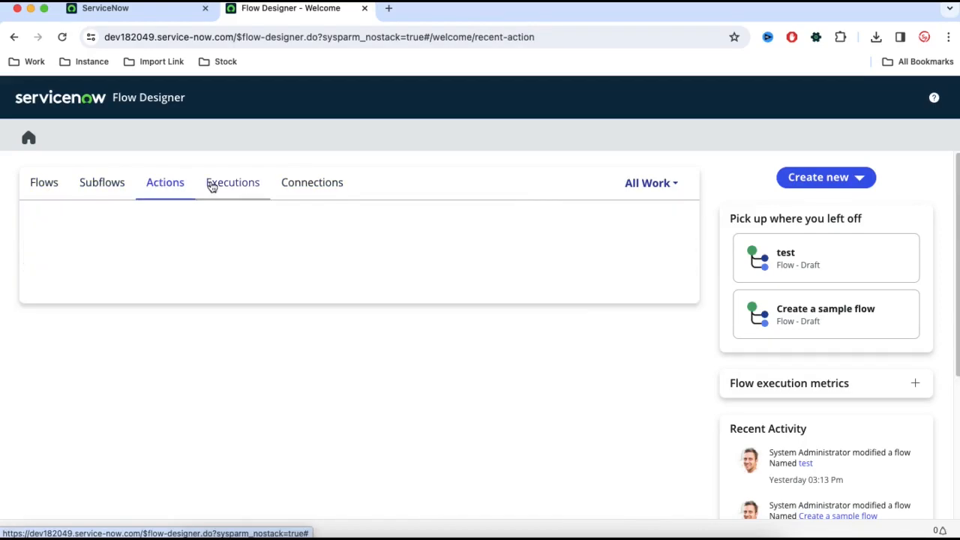
{"action": "left_click", "coordinate": [232, 182]}
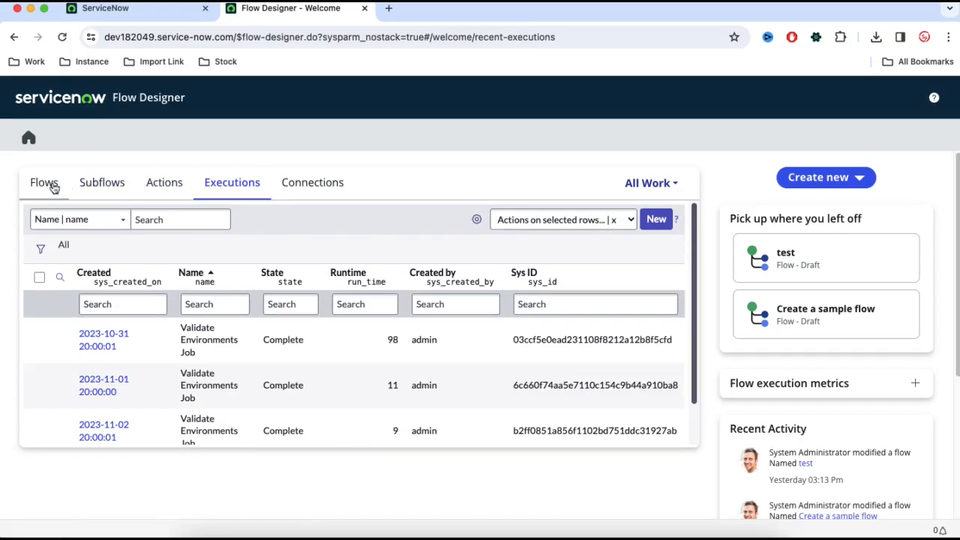
{"action": "left_click", "coordinate": [44, 182]}
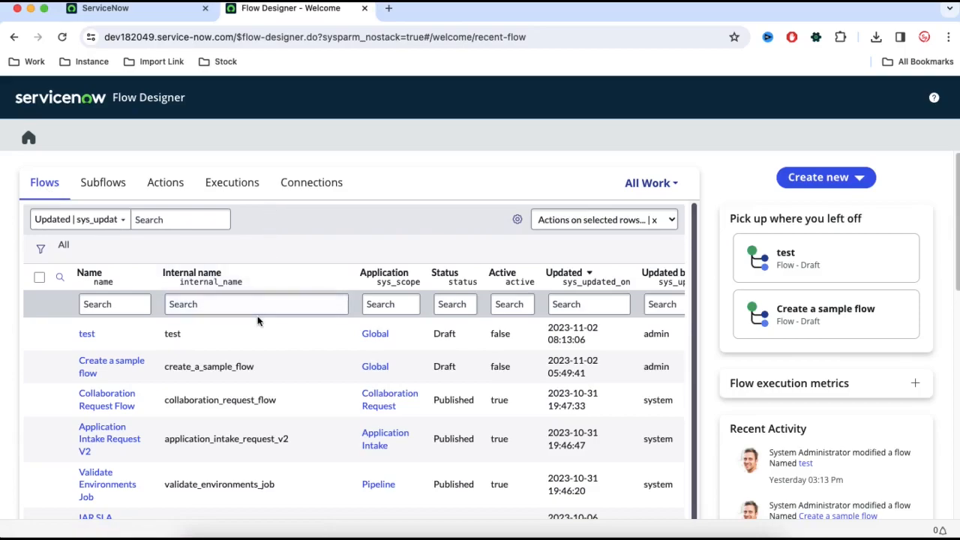
Step: Filter flows by internal name '*incident' and open the last 'Flow Template: For new Incidents…' flow
{"action": "type", "text": "*inc"}
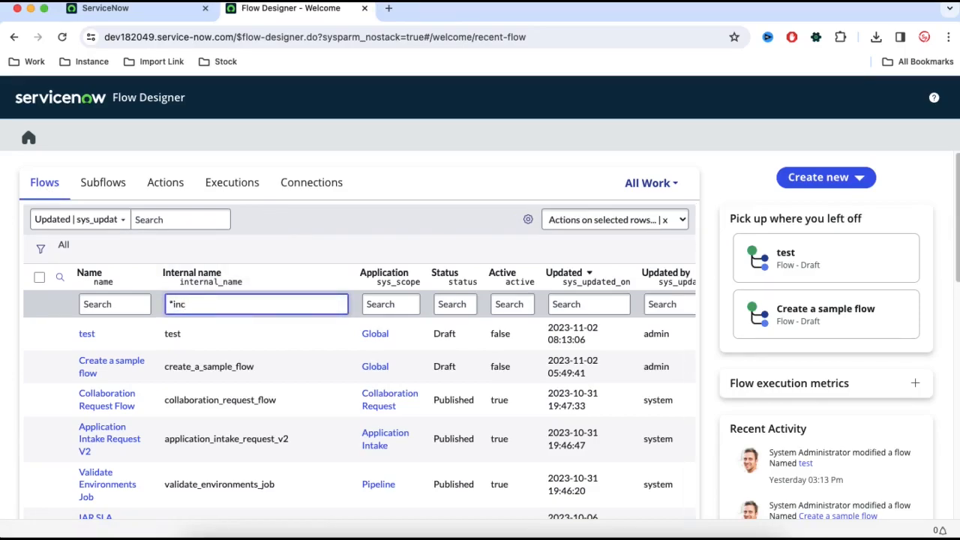
{"action": "type", "text": "ident"}
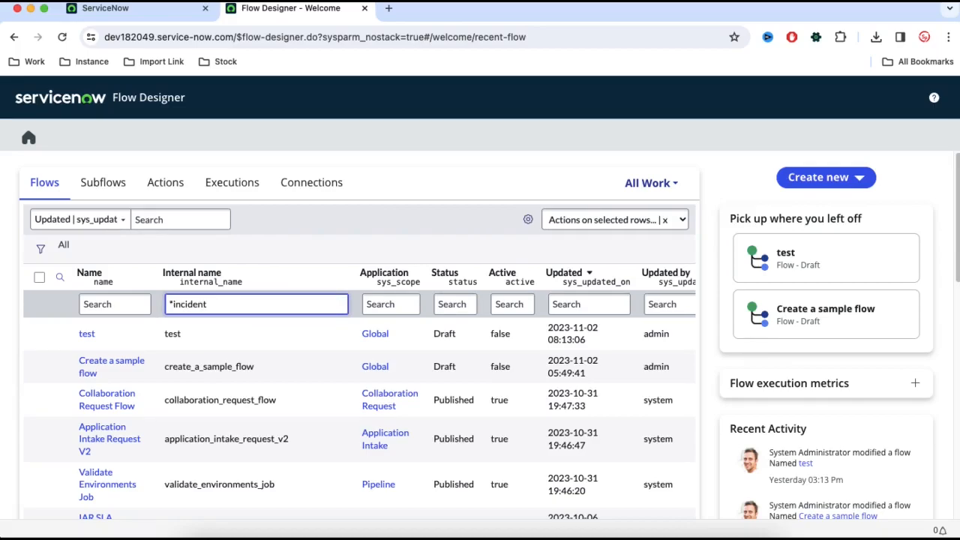
{"action": "key", "text": "Return"}
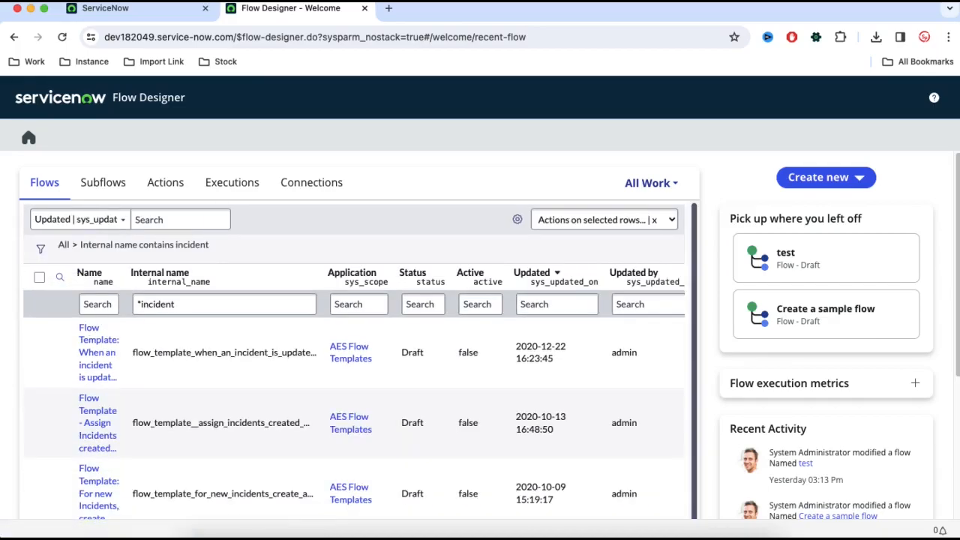
{"action": "scroll", "scroll_direction": "down", "scroll_amount": 3}
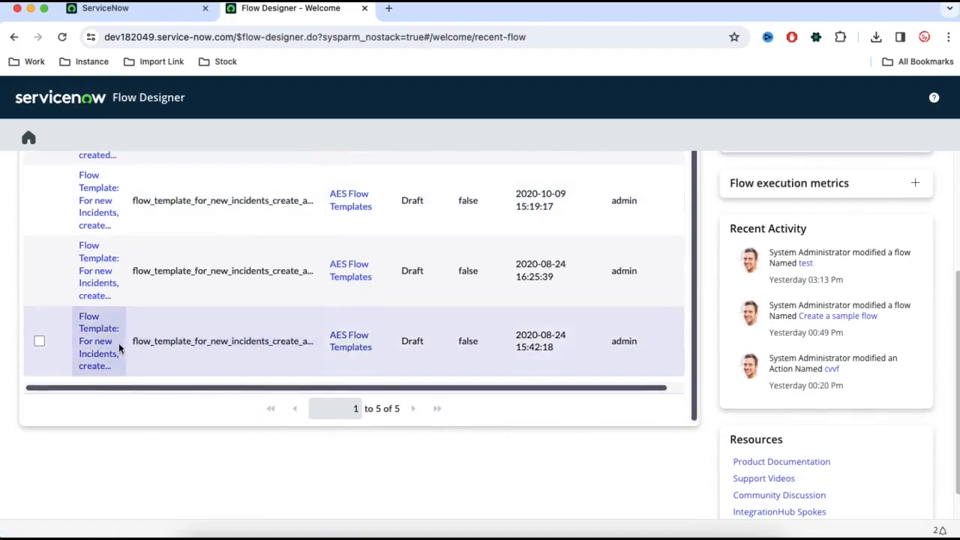
{"action": "left_click", "coordinate": [98, 341]}
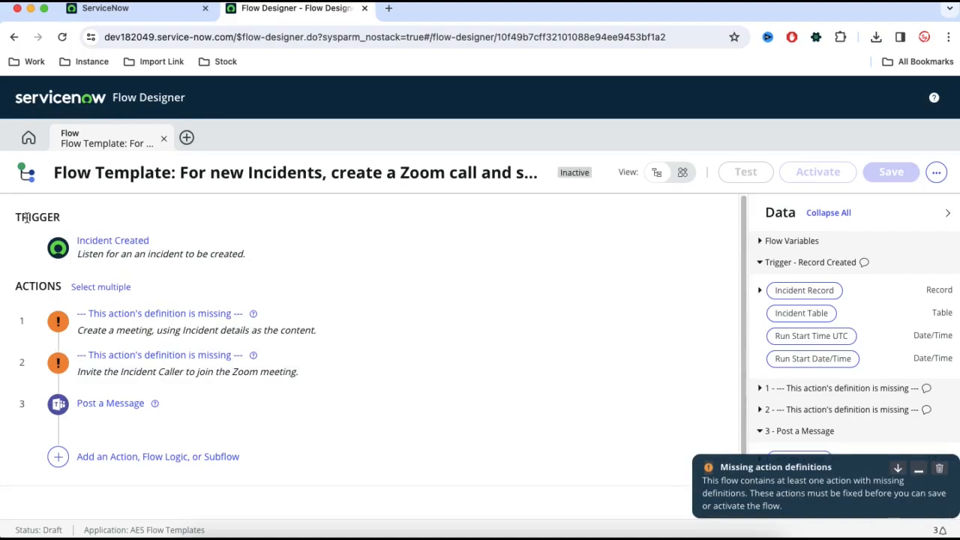
{"action": "left_click", "coordinate": [940, 459]}
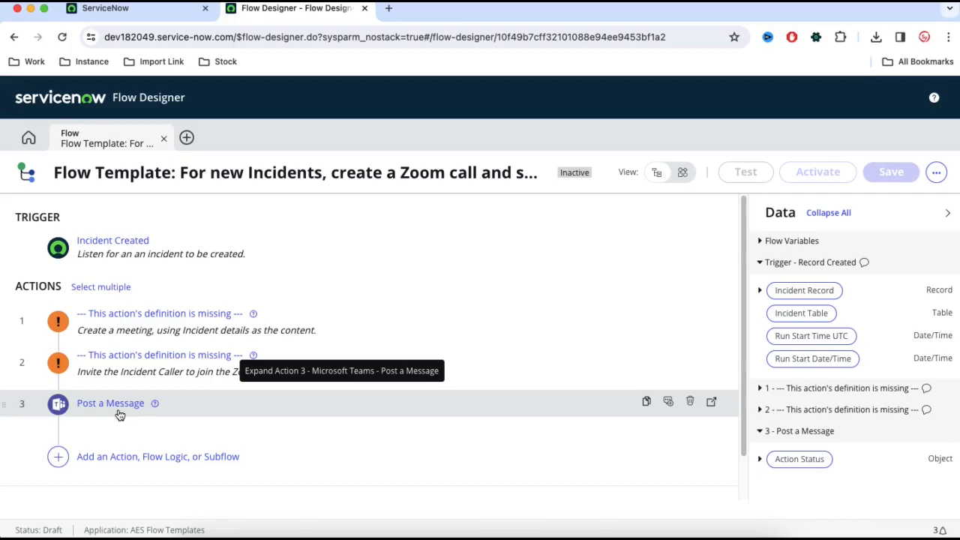
{"action": "mouse_move", "coordinate": [589, 389]}
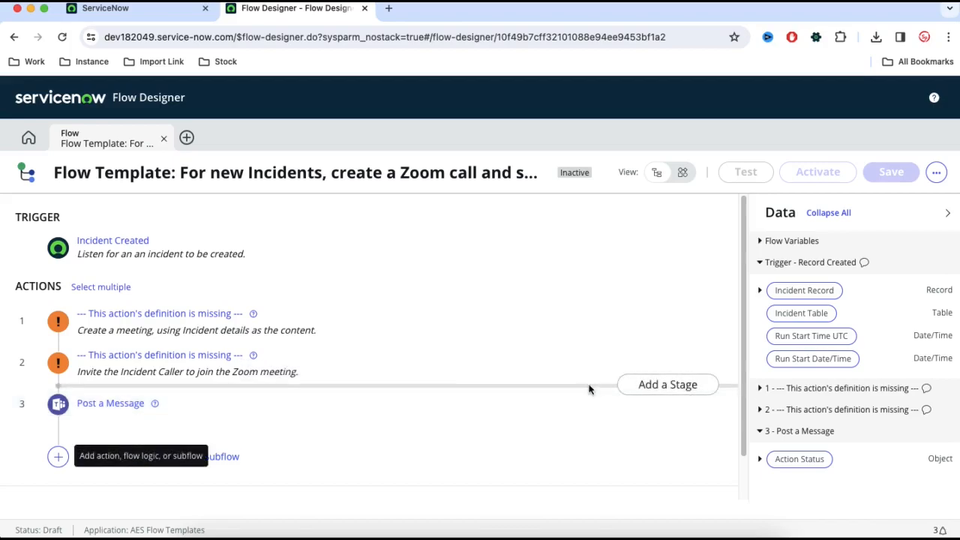
{"action": "mouse_move", "coordinate": [333, 354]}
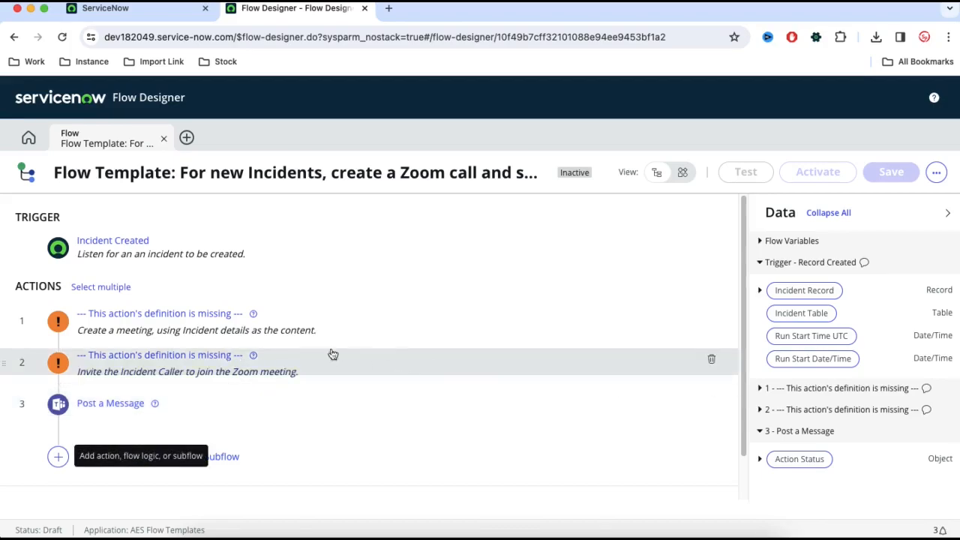
{"action": "mouse_move", "coordinate": [100, 321]}
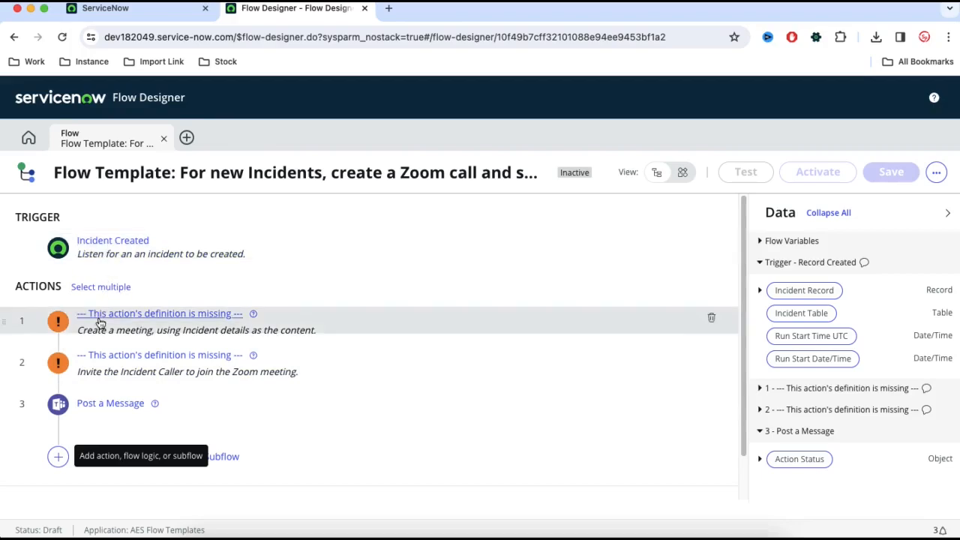
{"action": "mouse_move", "coordinate": [101, 319]}
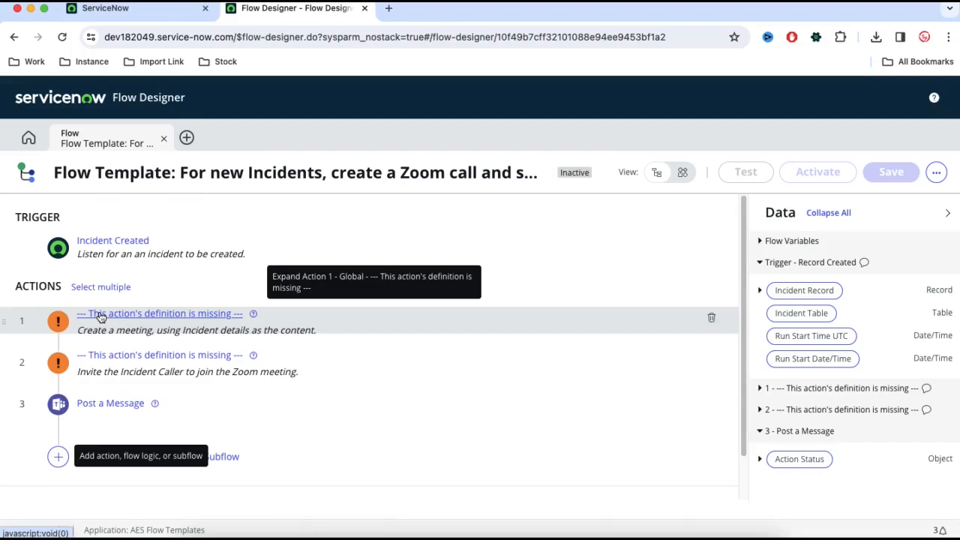
{"action": "mouse_move", "coordinate": [65, 388]}
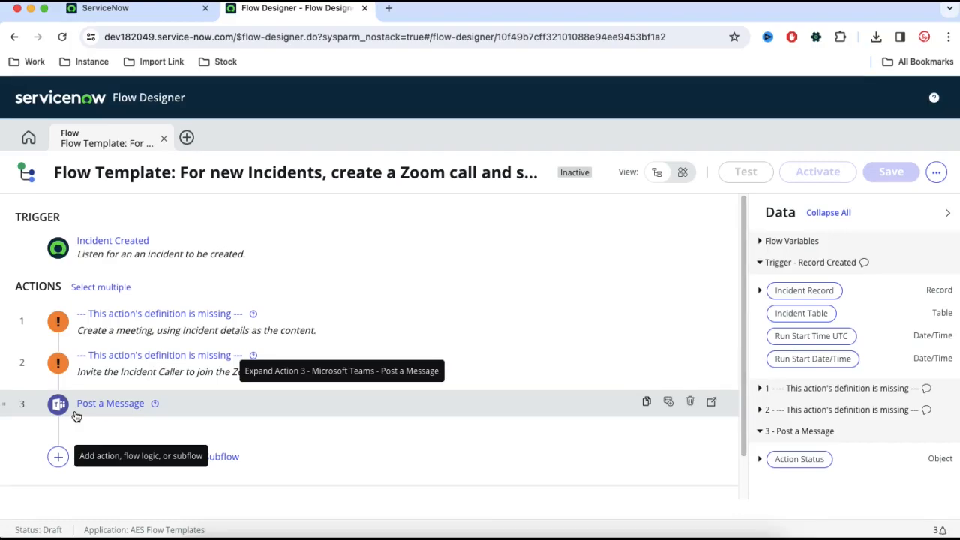
{"action": "mouse_move", "coordinate": [64, 276]}
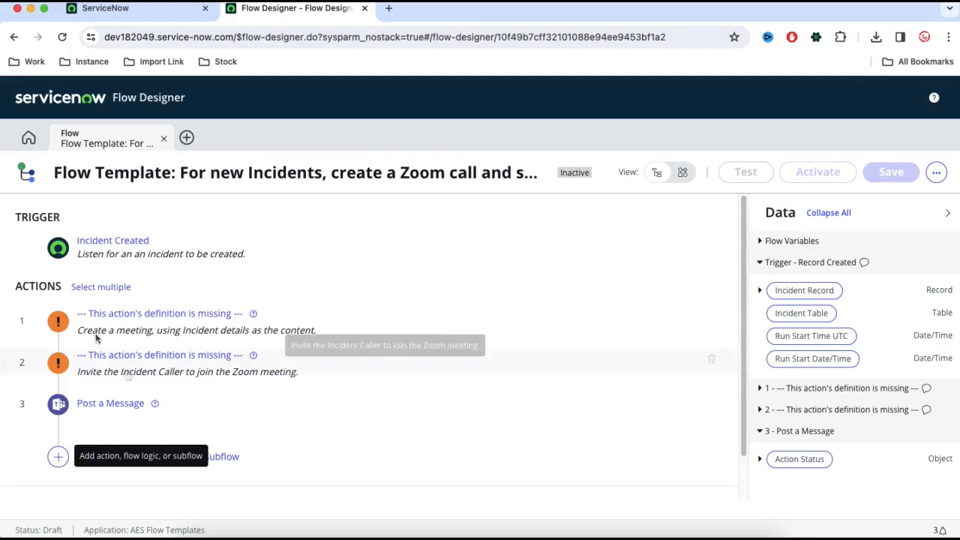
{"action": "mouse_move", "coordinate": [127, 374]}
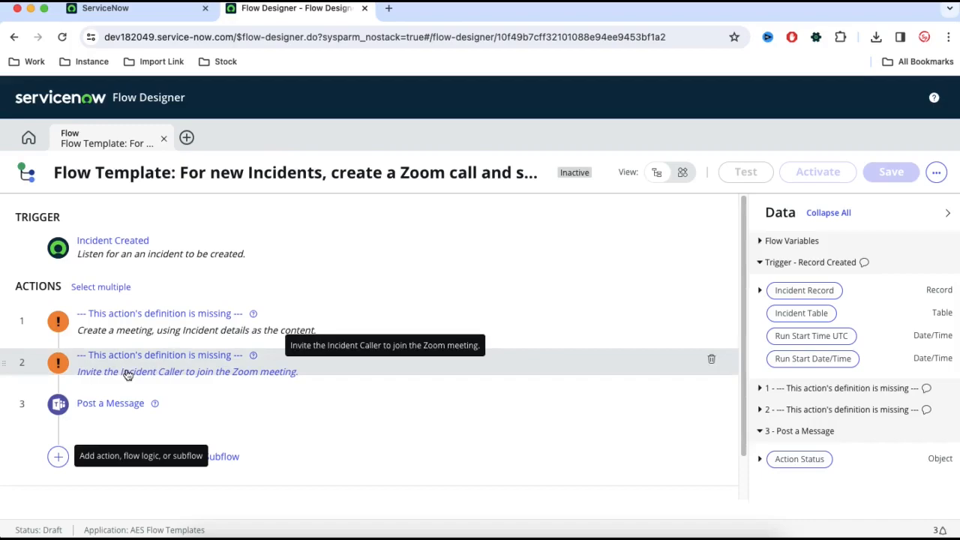